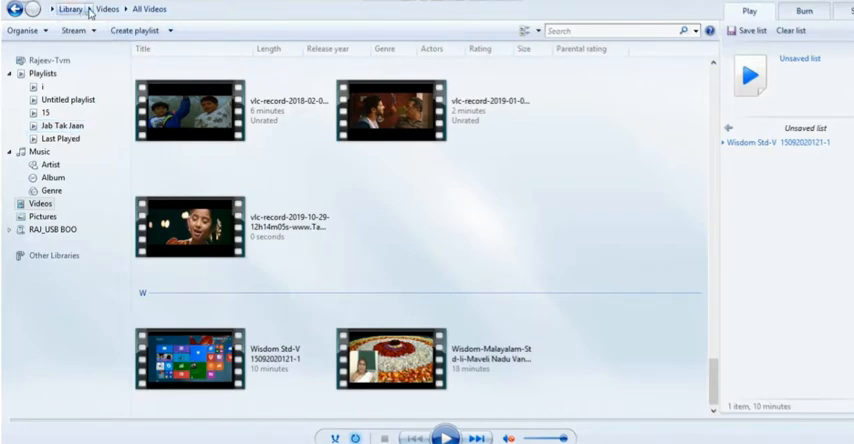
Browse the library categories, then pick the Wisdom Std-V video to play
left_click(104, 9)
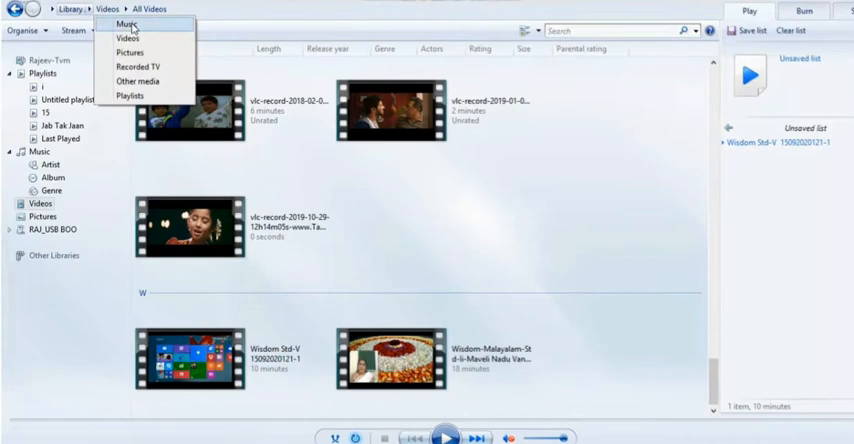
mouse_move(147, 65)
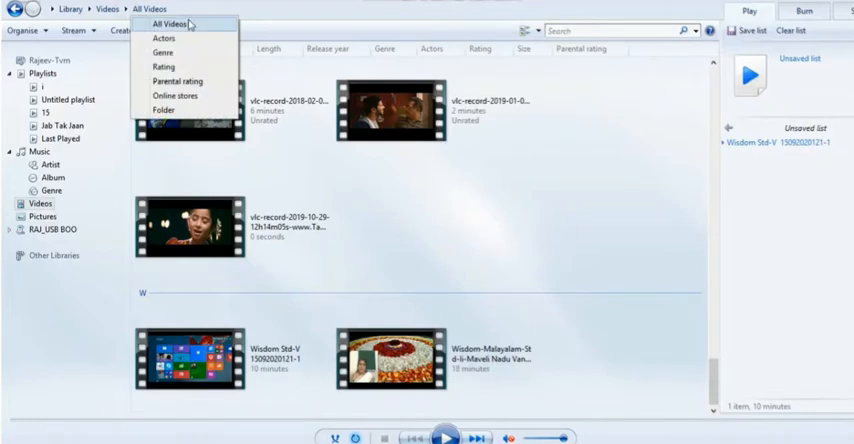
mouse_move(165, 109)
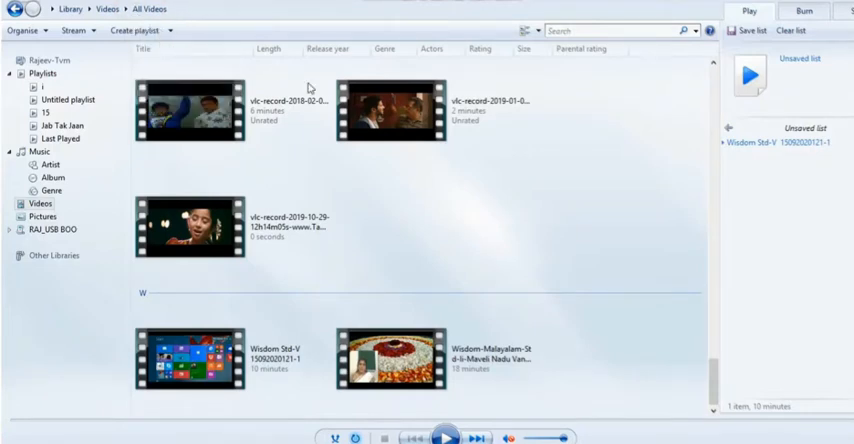
left_click(186, 229)
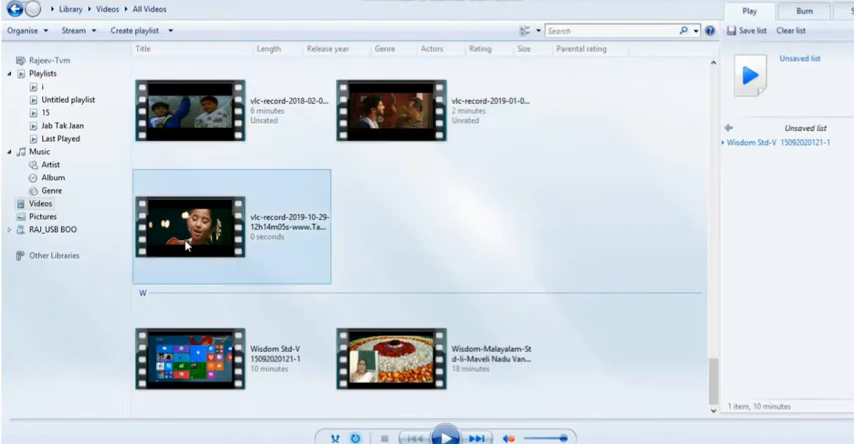
mouse_move(391, 356)
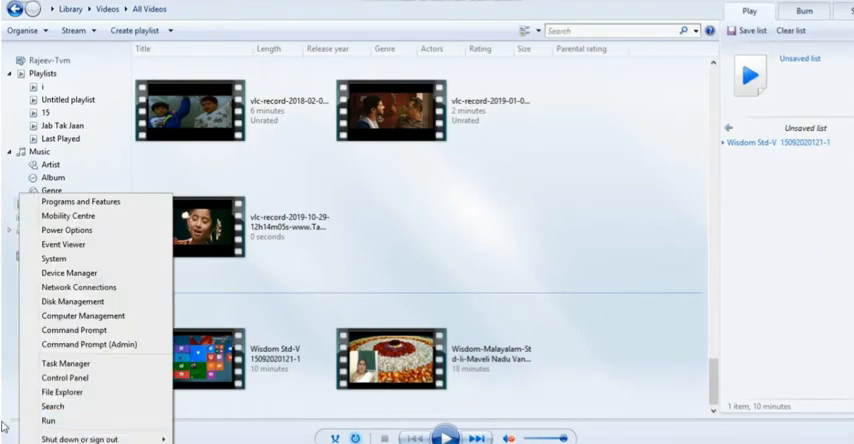
mouse_move(90, 202)
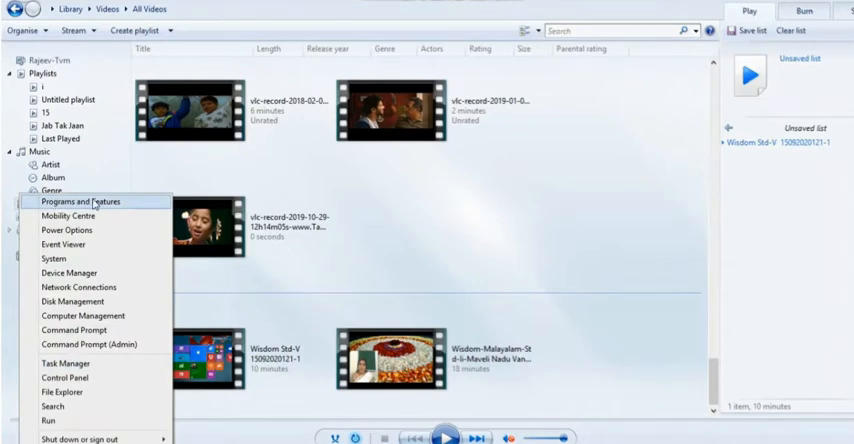
mouse_move(55, 203)
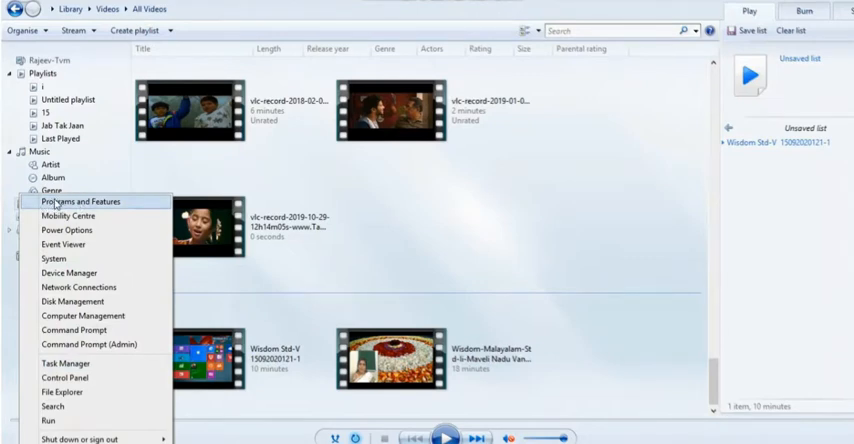
left_click(47, 418)
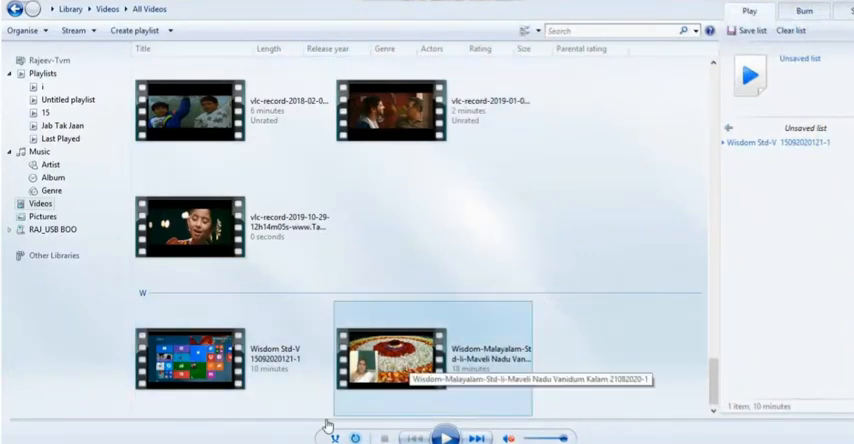
mouse_move(123, 200)
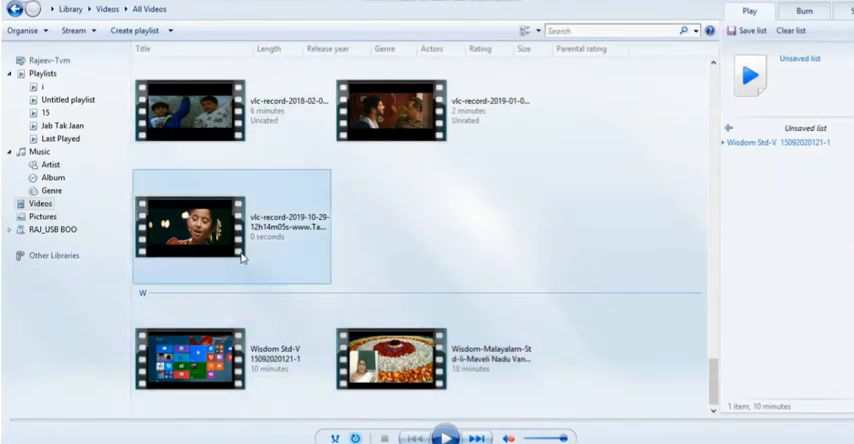
left_click(190, 365)
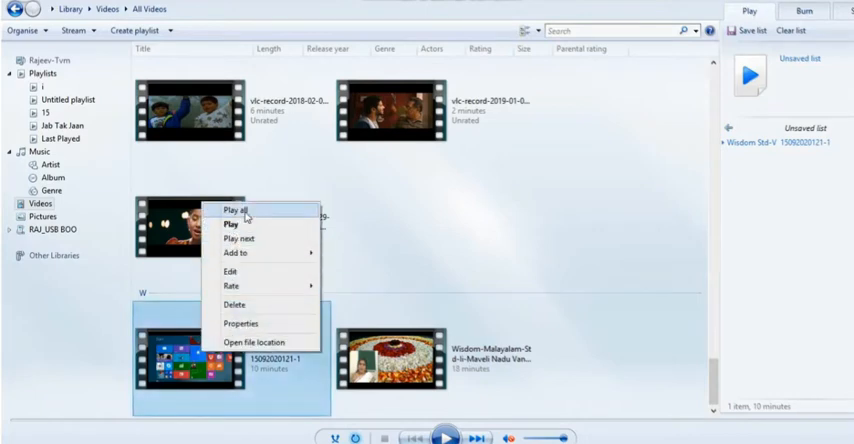
mouse_move(266, 270)
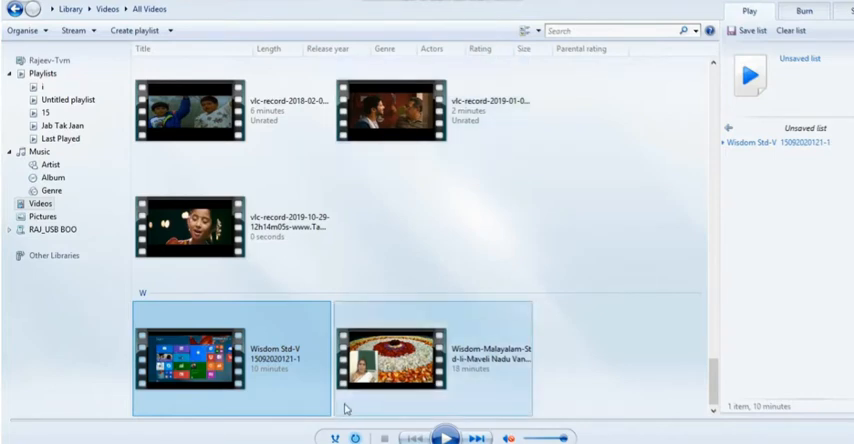
mouse_move(478, 434)
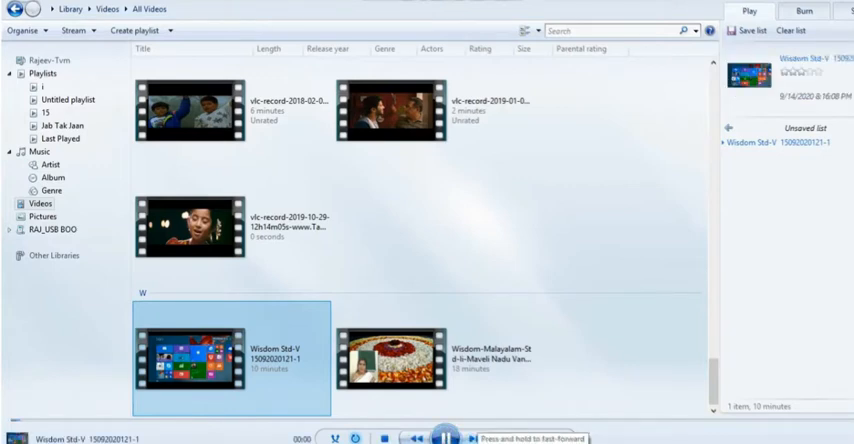
Play the six-minute 2018 vlc-record video and return to the video library
left_click(451, 435)
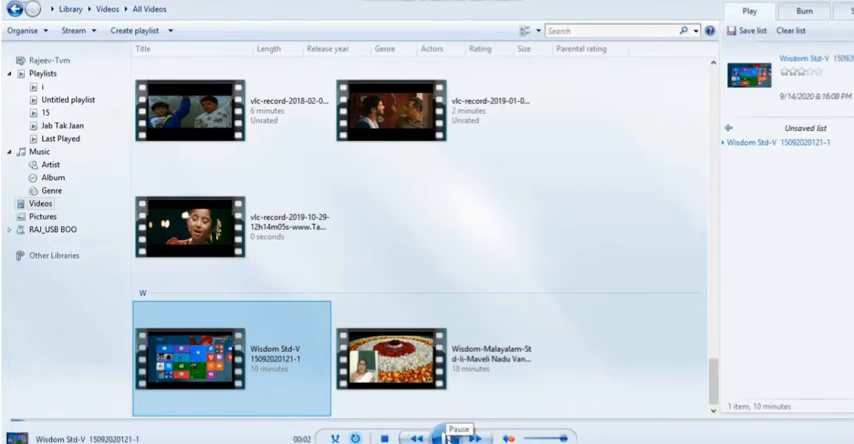
mouse_move(190, 228)
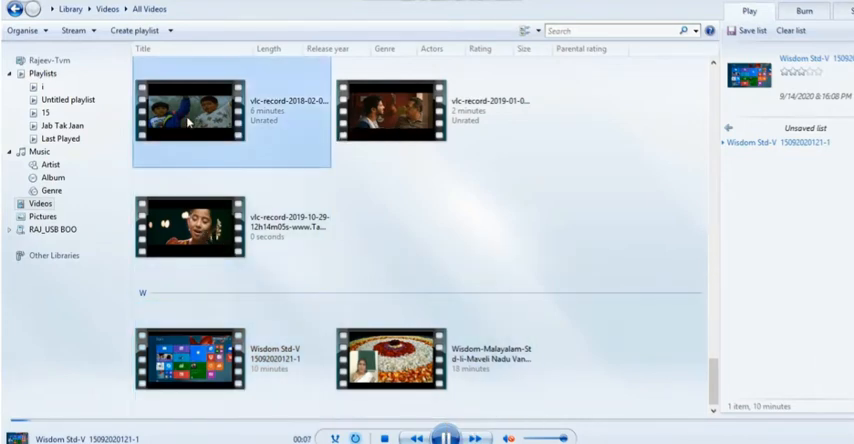
double_click(190, 115)
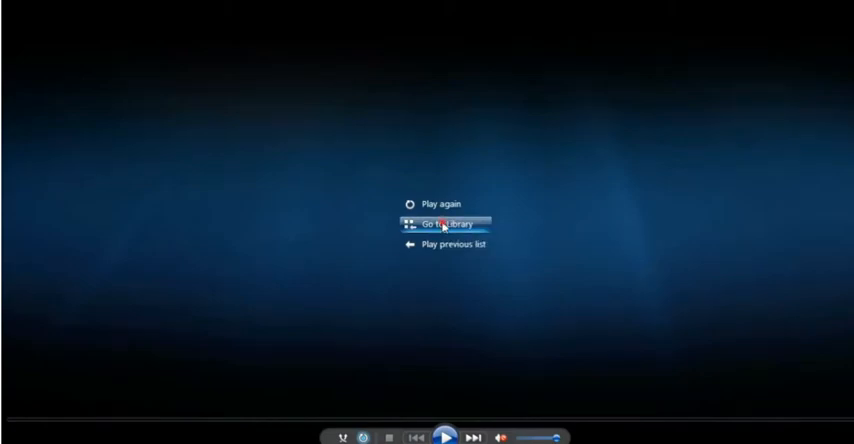
left_click(441, 222)
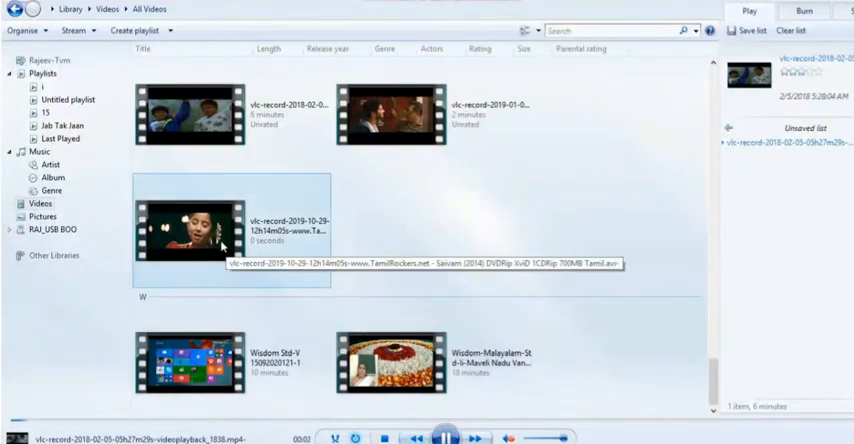
mouse_move(270, 230)
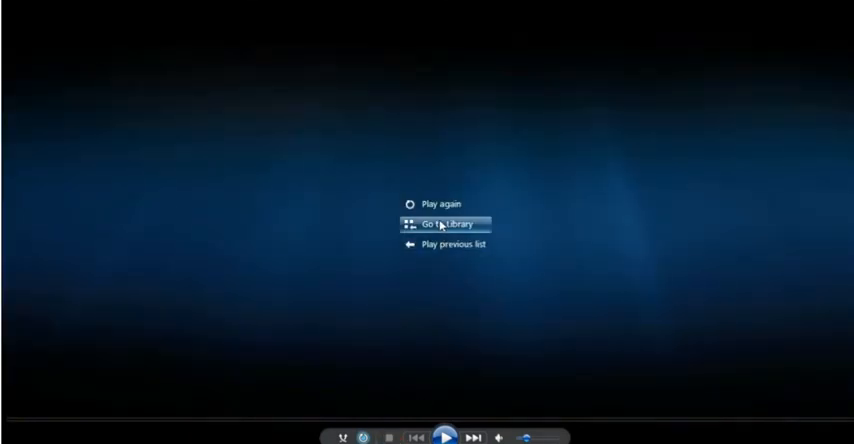
Go back to the video library and list the Videos browsing options
left_click(445, 223)
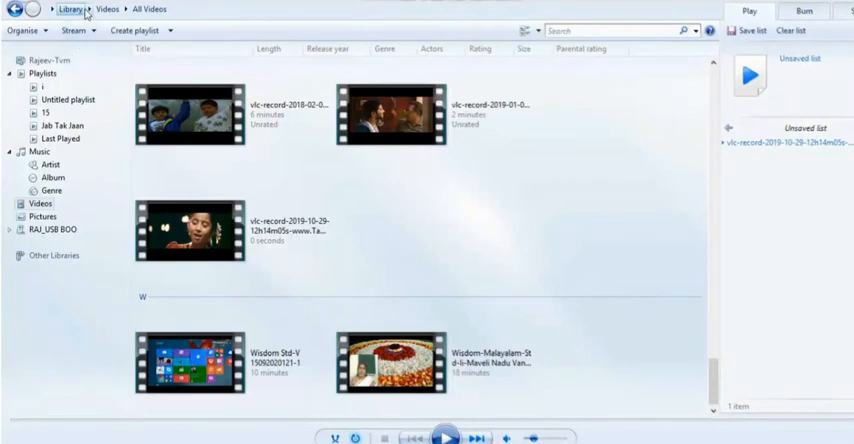
left_click(165, 12)
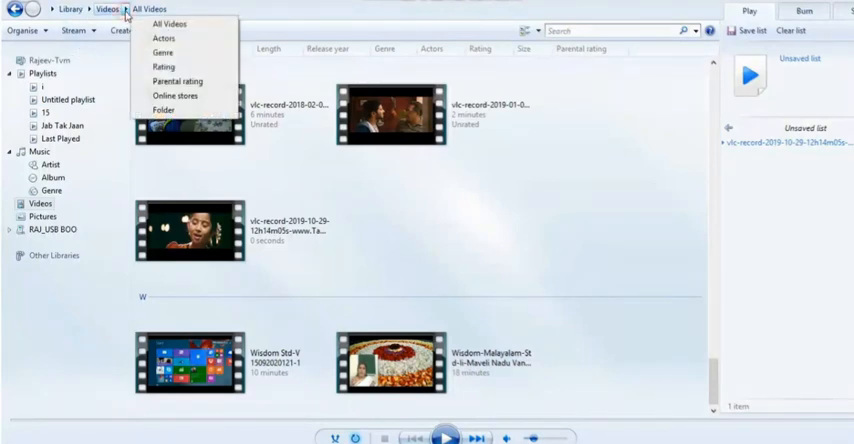
mouse_move(178, 159)
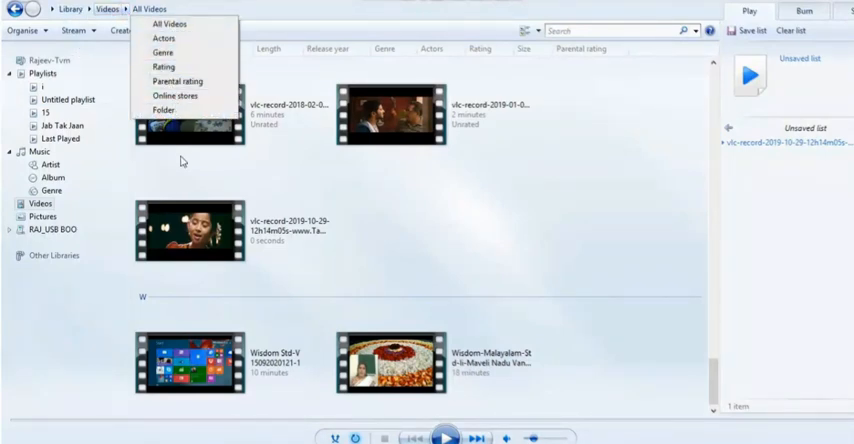